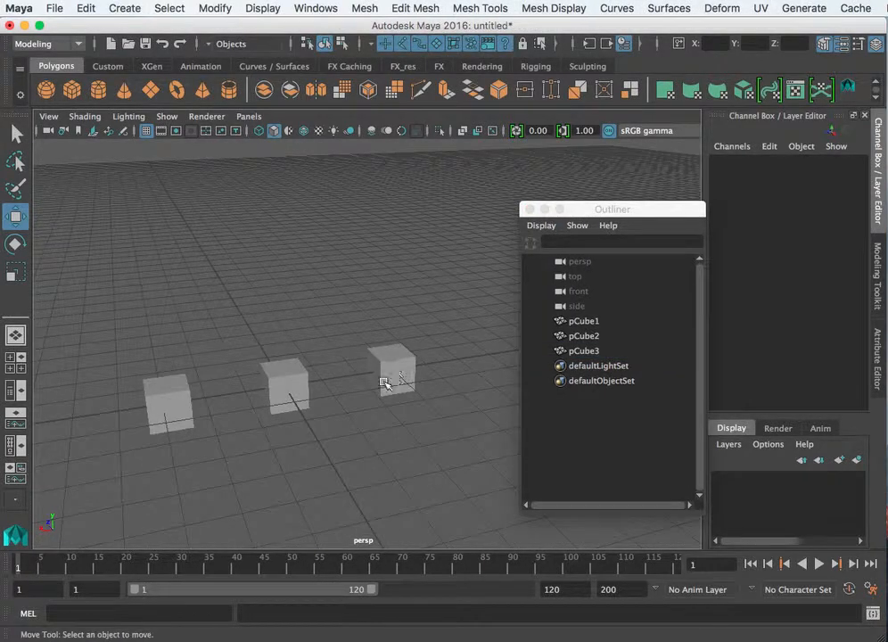
# Step: Tumble the perspective view closer to the three cubes and select pCube2
pyautogui.moveTo(384, 383); pyautogui.dragTo(339, 437)
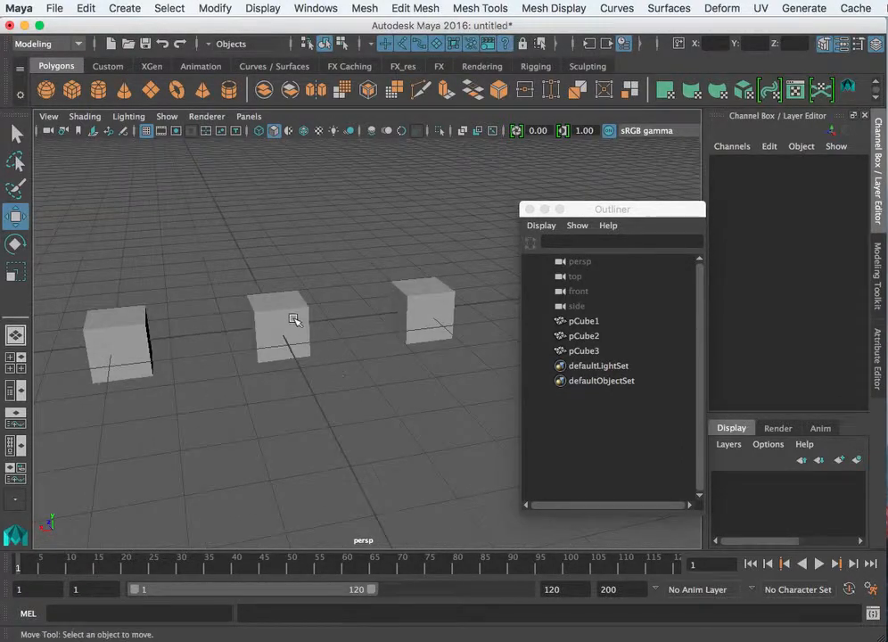
pyautogui.click(279, 325)
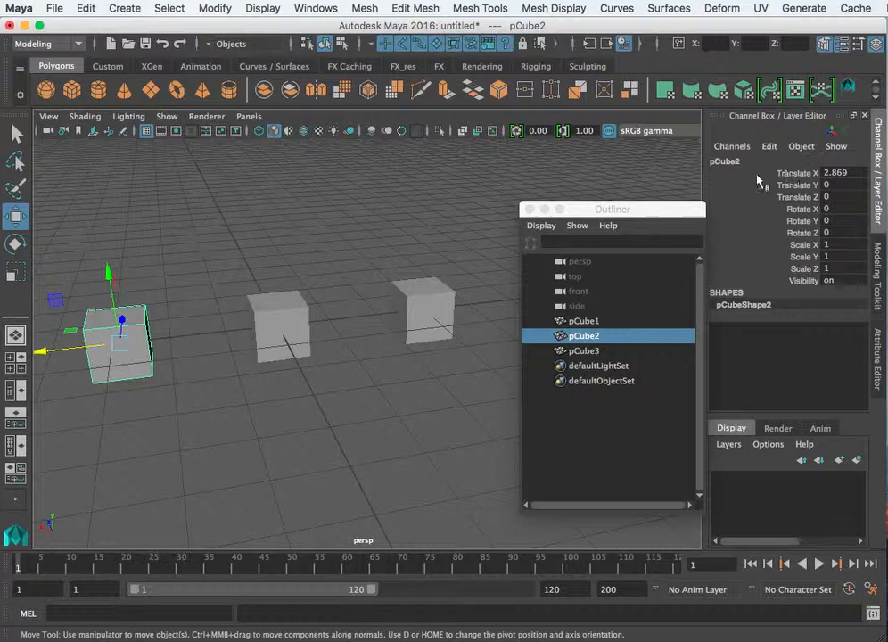
# Step: Show pCubeShape2's attributes in the Attribute Editor
pyautogui.moveTo(612, 208); pyautogui.dragTo(591, 262)
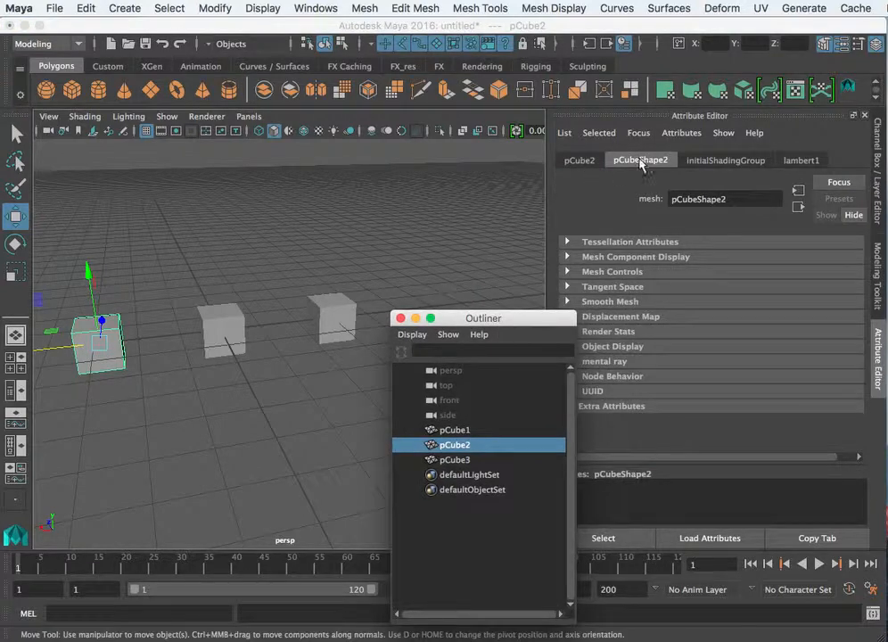
pyautogui.click(579, 160)
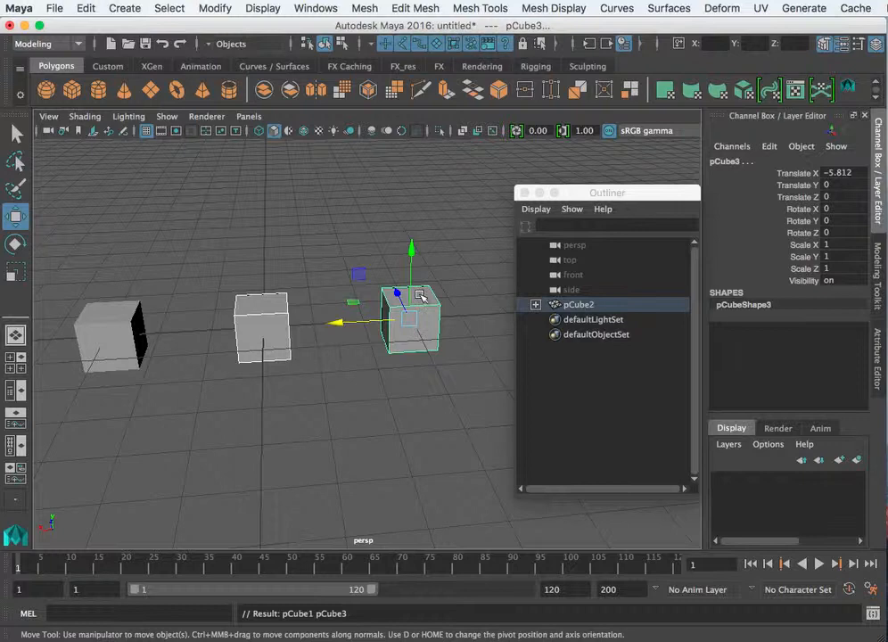
pyautogui.moveTo(98, 321)
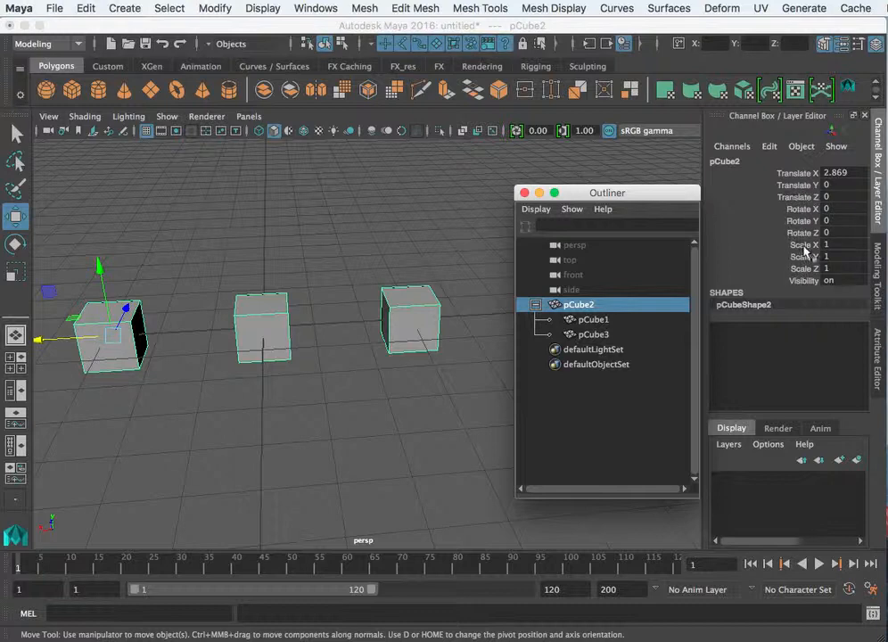
pyautogui.moveTo(311, 411)
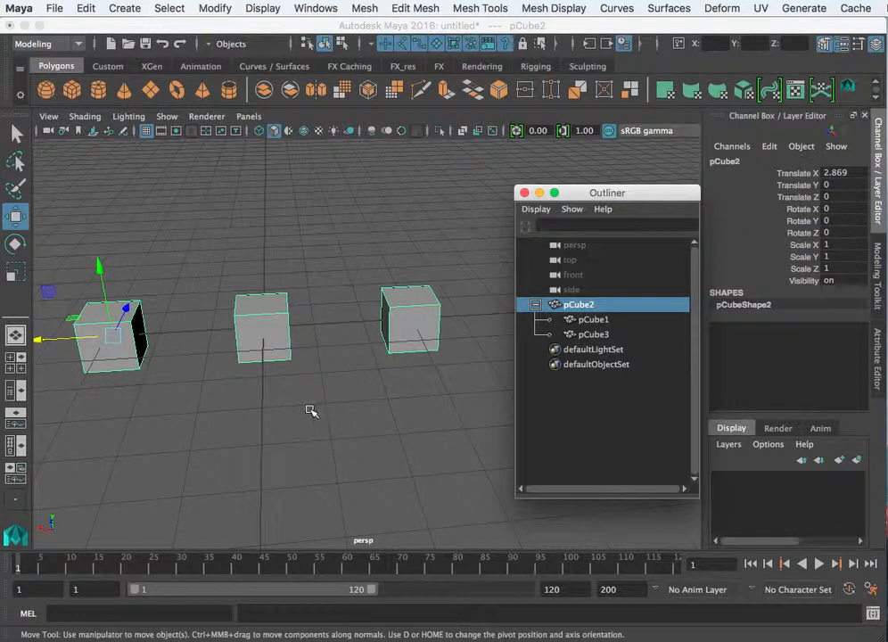
# Step: Clear the selection, then select pCube1 and add pCube3 in the Outliner
pyautogui.click(592, 319)
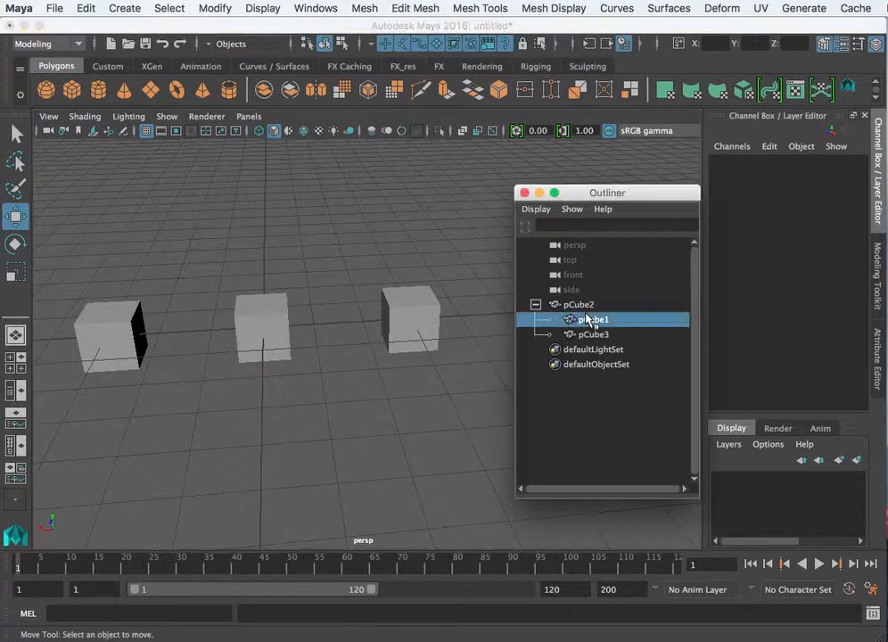
pyautogui.click(593, 318)
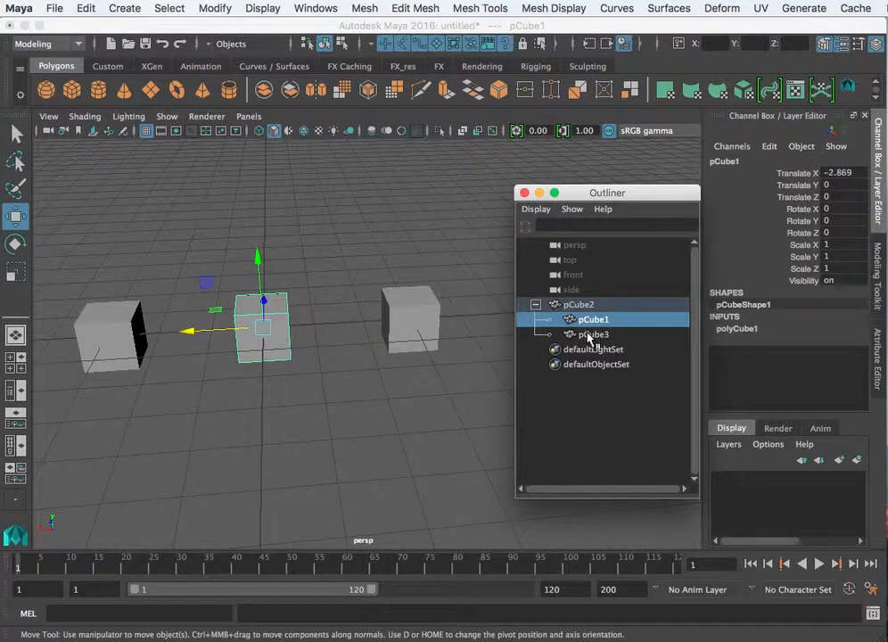
pyautogui.click(593, 335)
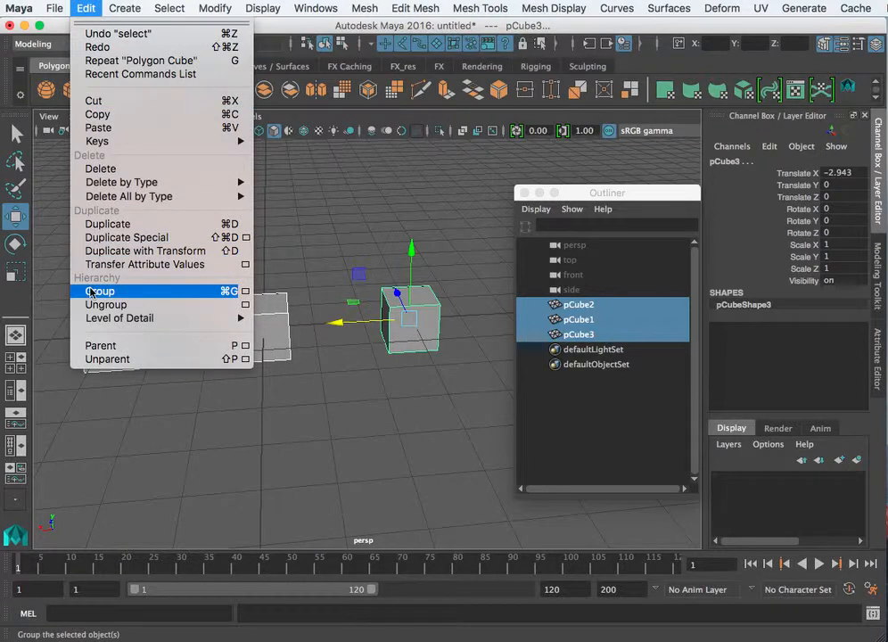
# Step: Group the cubes into group1, expand it, and select pCube2 then pCube1 inside
pyautogui.click(99, 291)
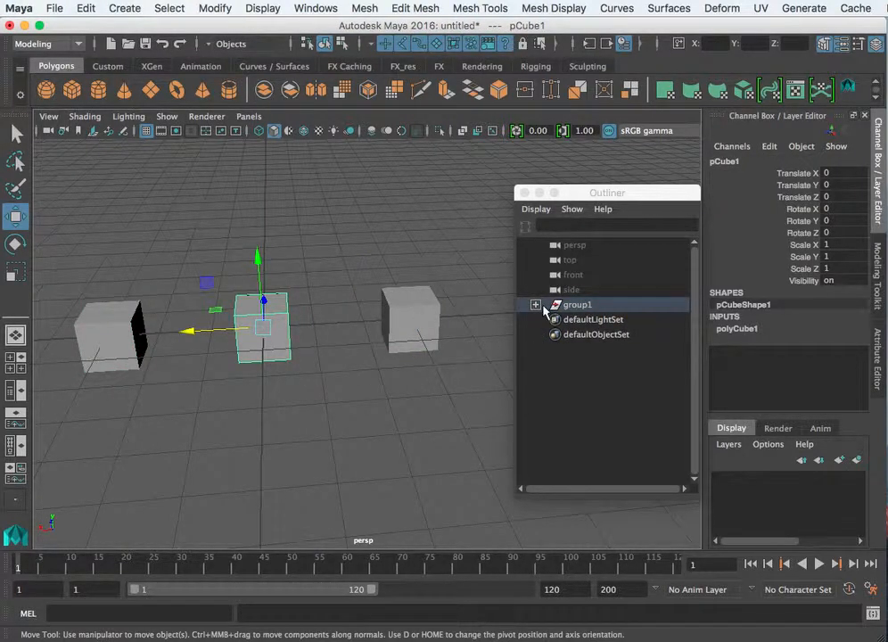
pyautogui.click(535, 303)
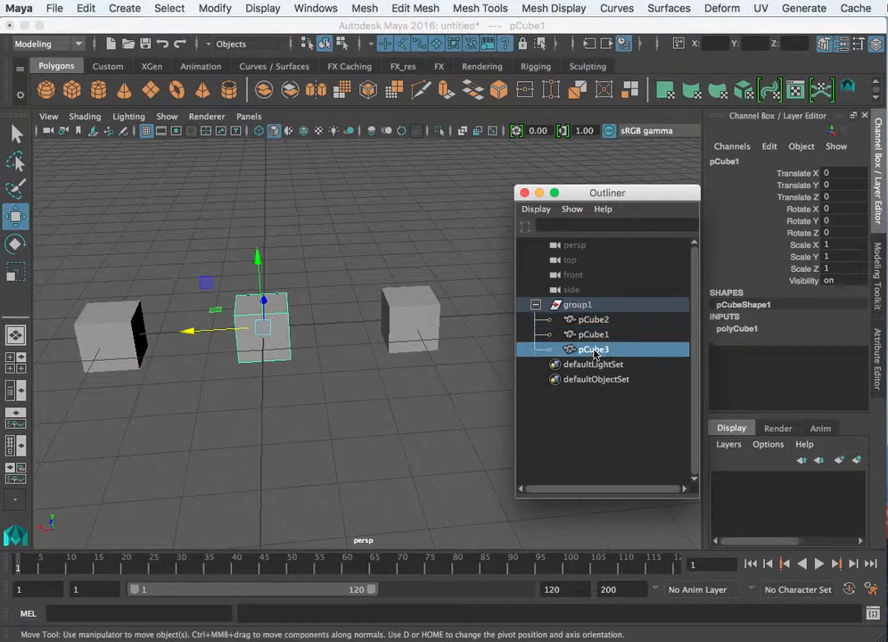
pyautogui.click(593, 319)
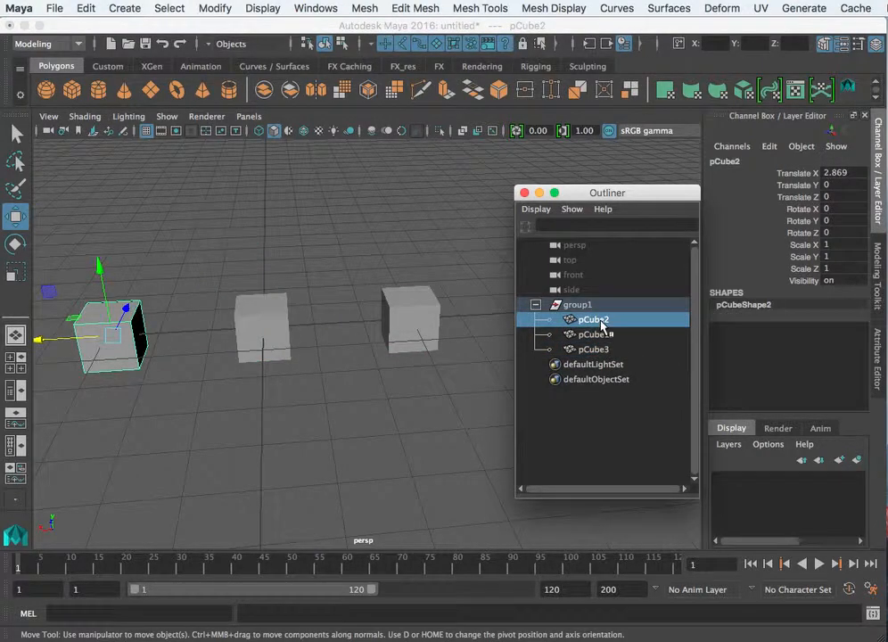
pyautogui.click(579, 304)
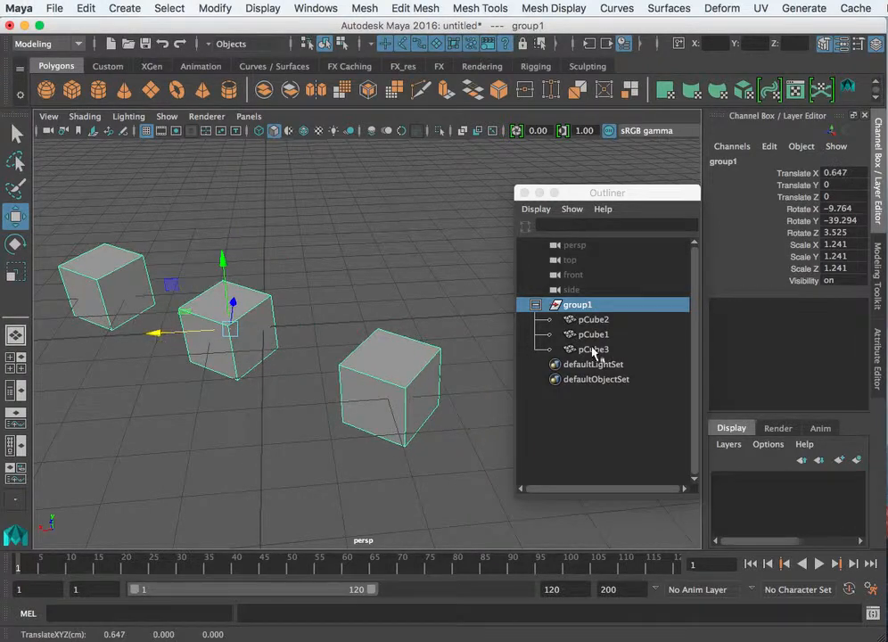
# Step: Select pCube1 and pCube3 inside group1 and orbit the view around the cubes
pyautogui.click(592, 334)
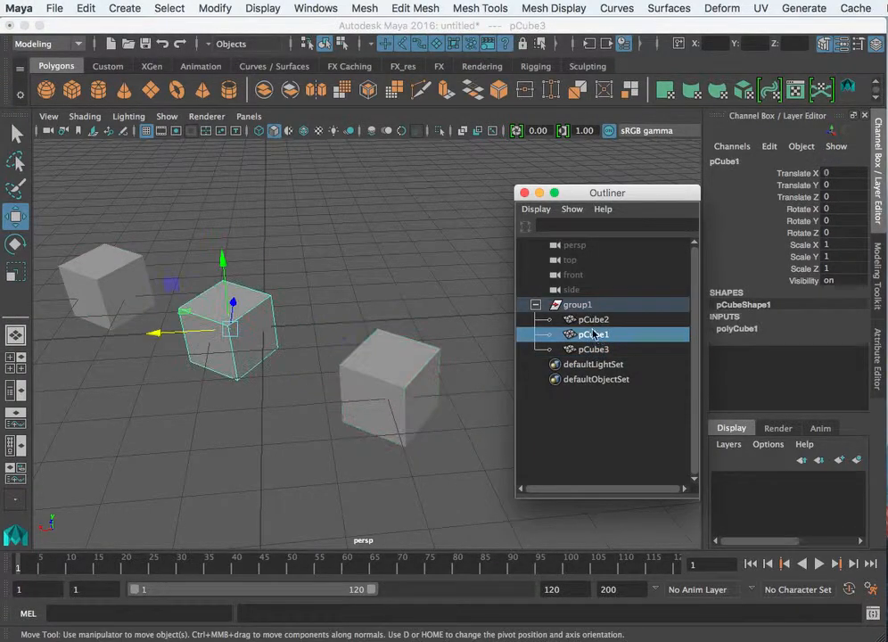
pyautogui.click(593, 348)
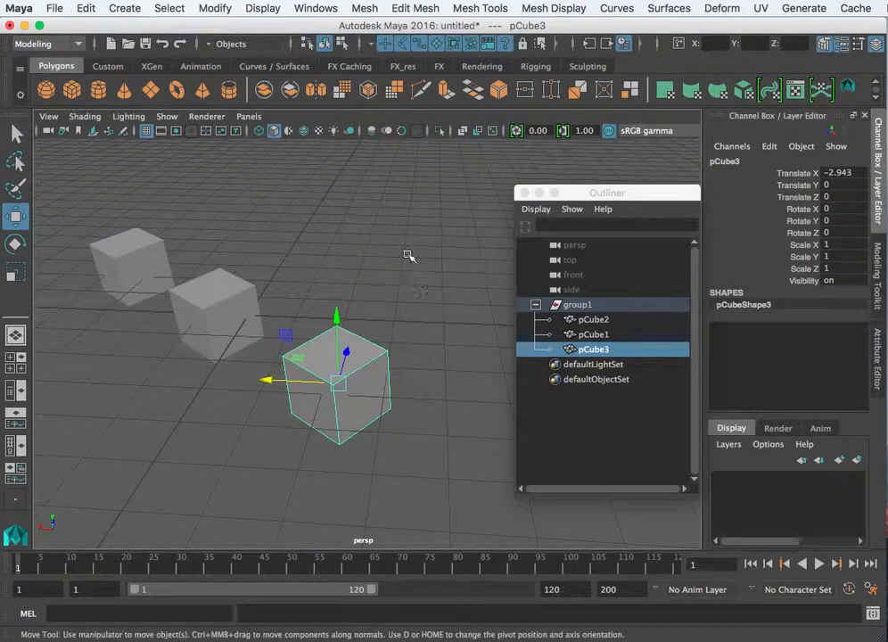
pyautogui.moveTo(407, 256); pyautogui.dragTo(165, 407)
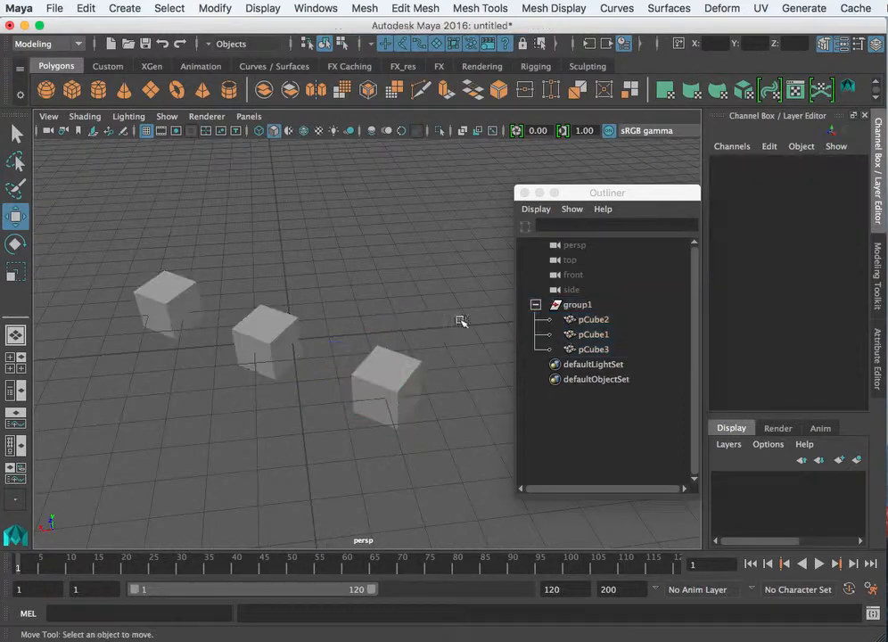
pyautogui.click(576, 304)
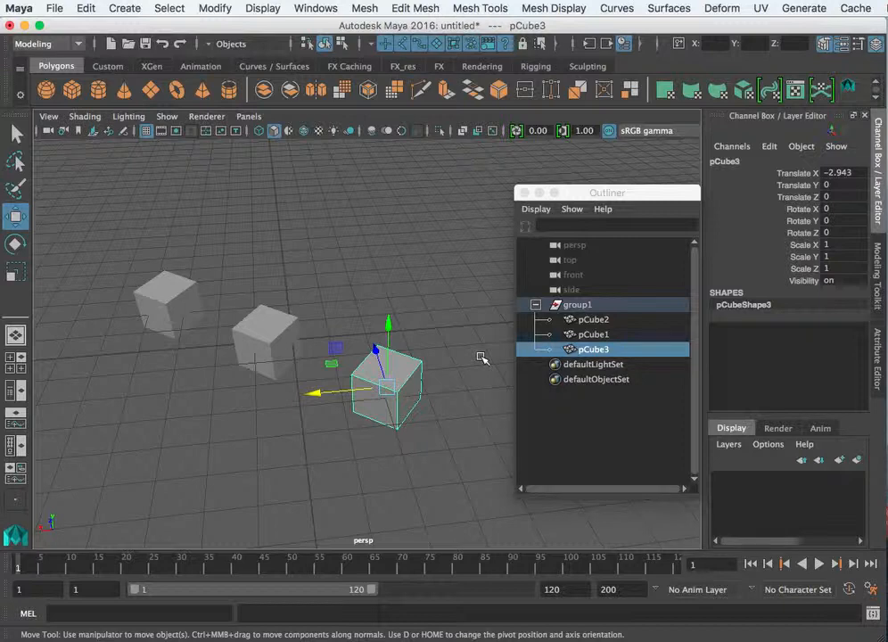
pyautogui.click(591, 319)
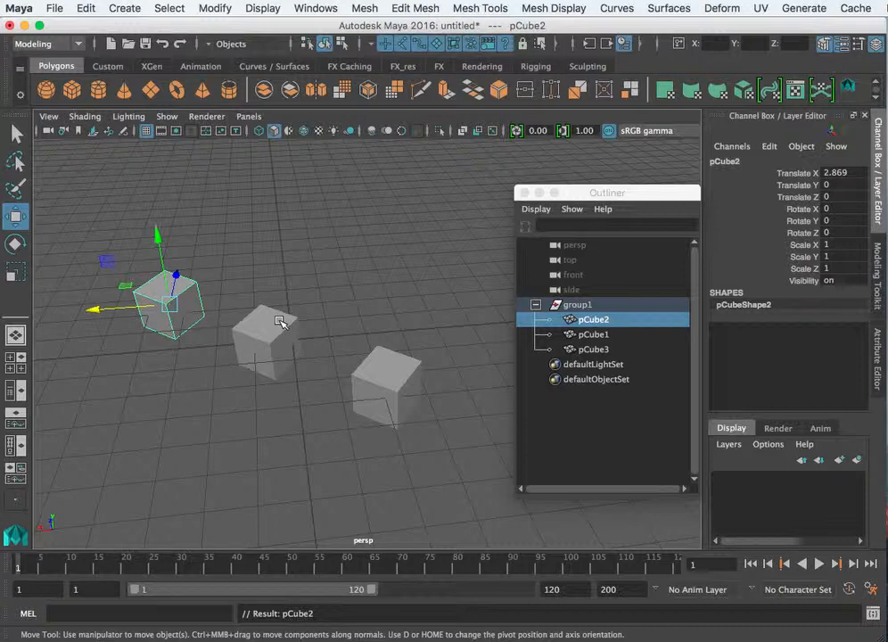
pyautogui.click(578, 304)
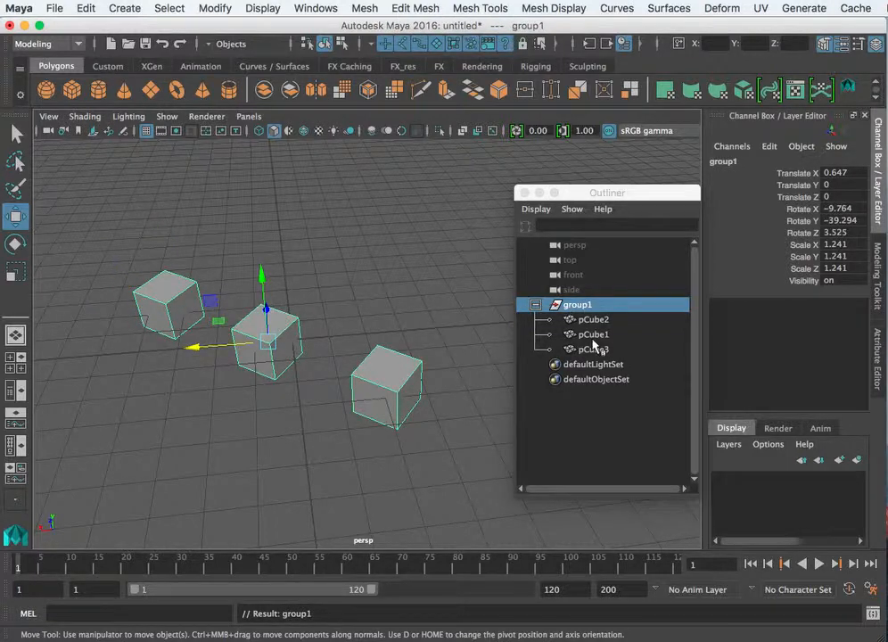
pyautogui.click(397, 298)
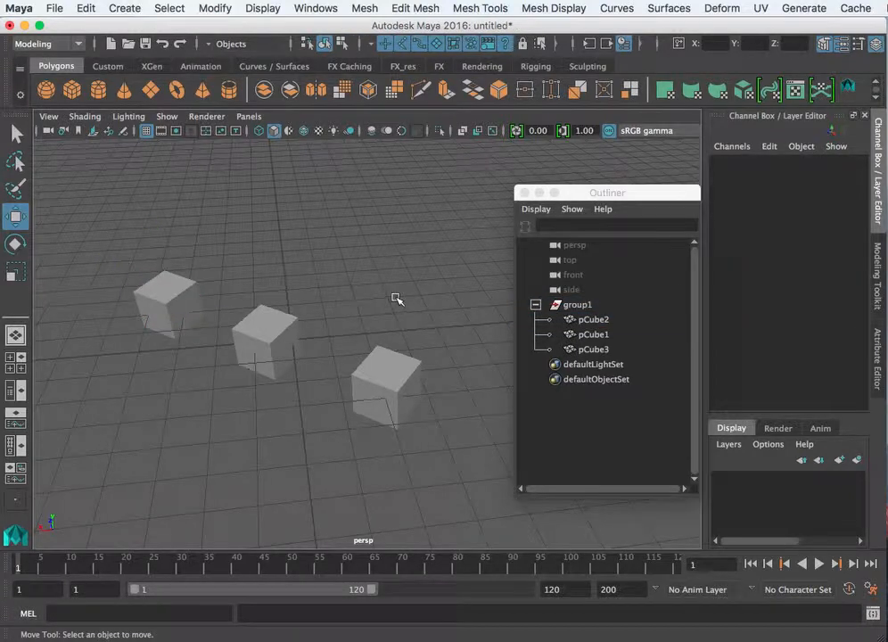